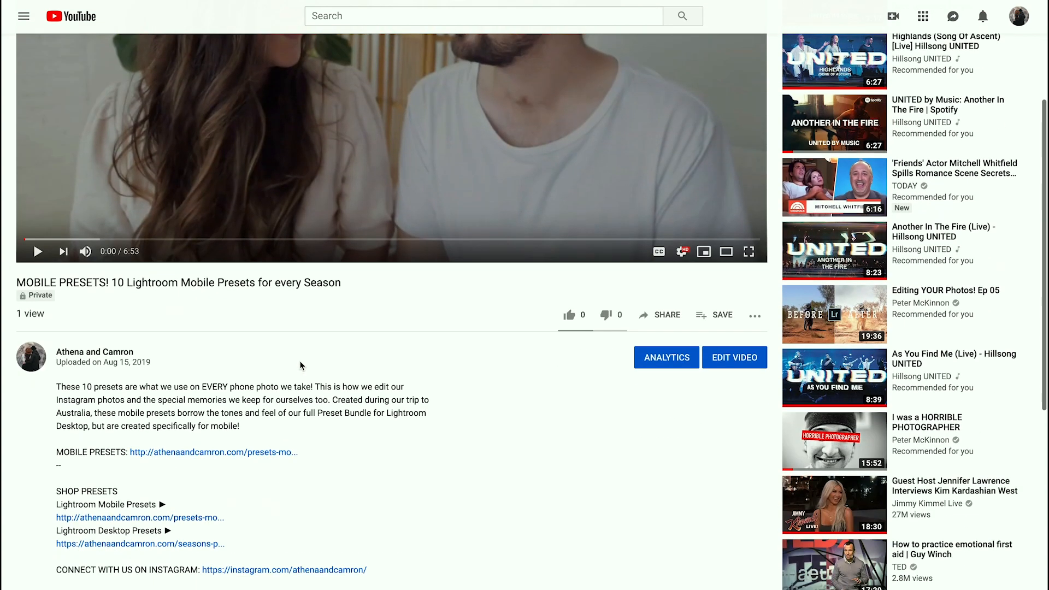
Follow the Mobile Presets link and buy the $25 Seasons Mobile Preset Pack through checkout
scroll("down", 3)
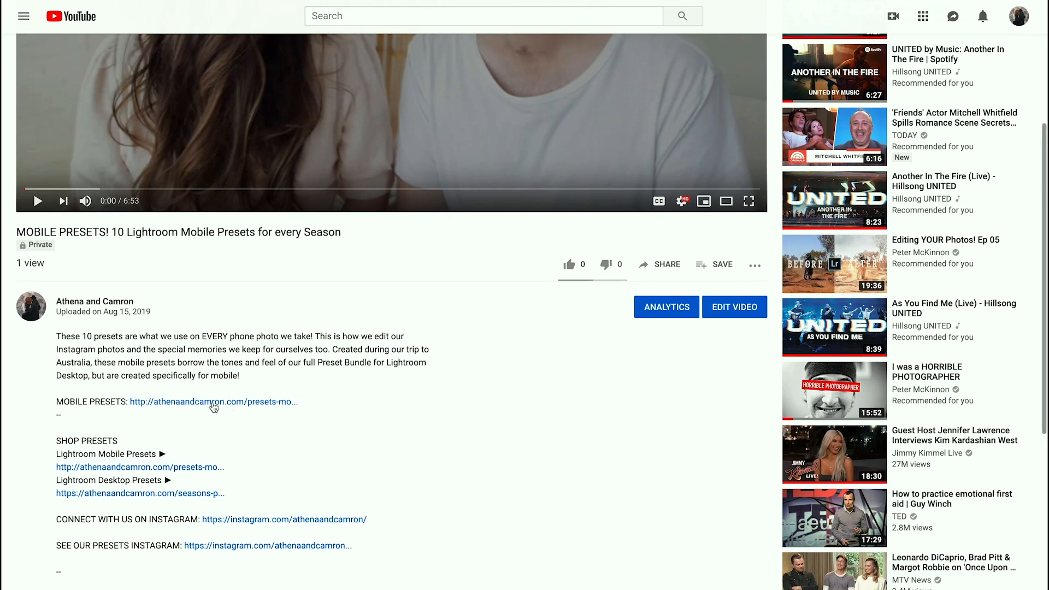
left_click(213, 401)
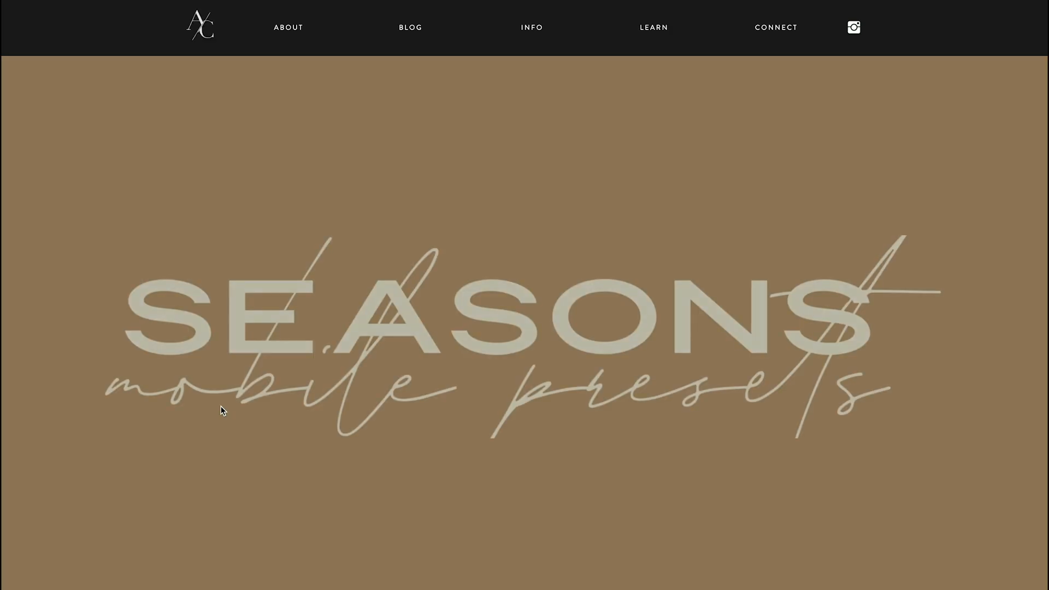
scroll("down", 3)
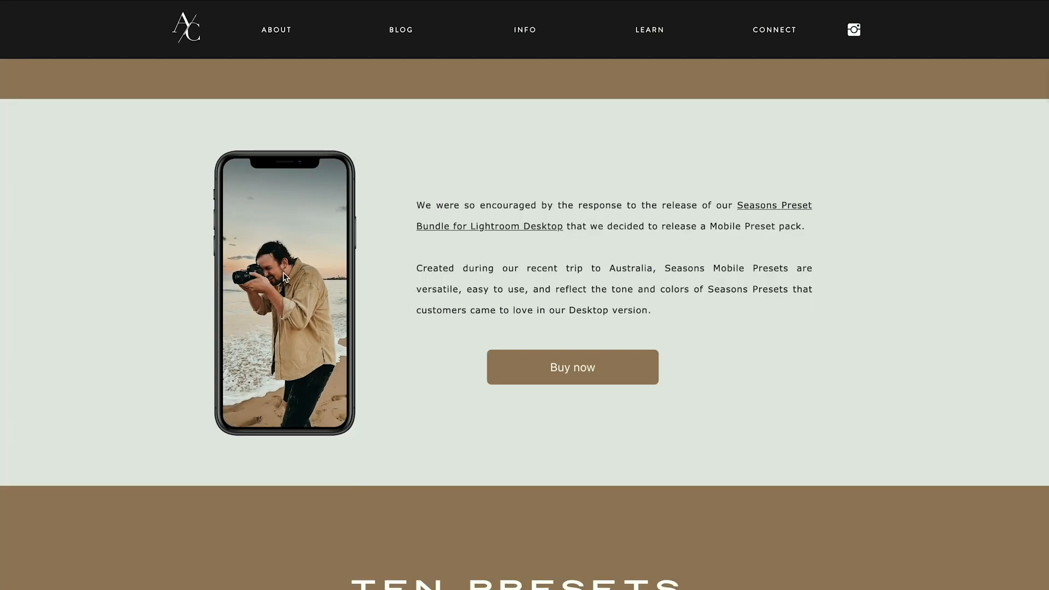
left_click(571, 367)
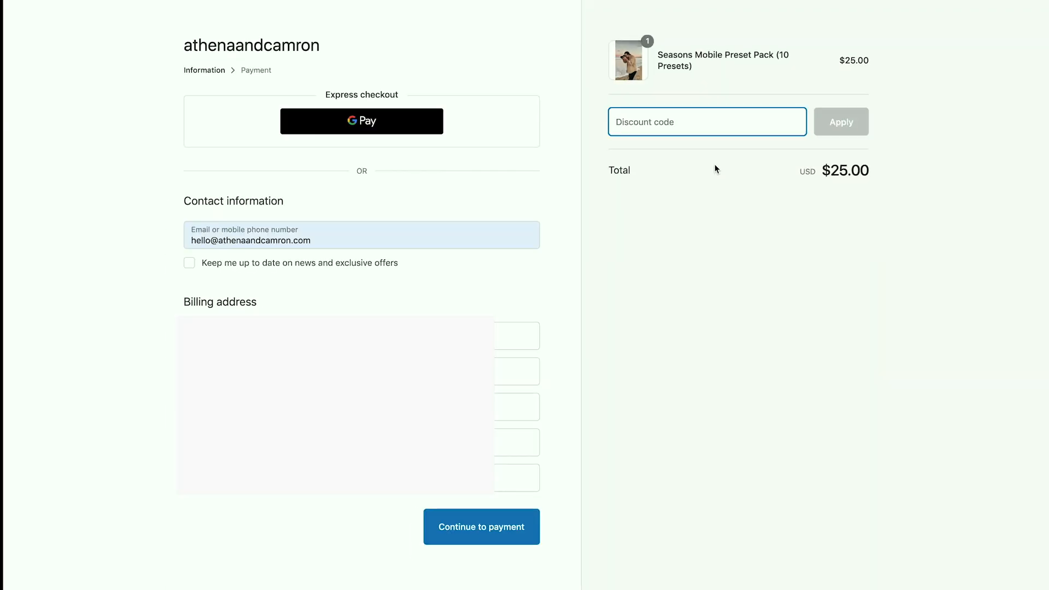
left_click(481, 527)
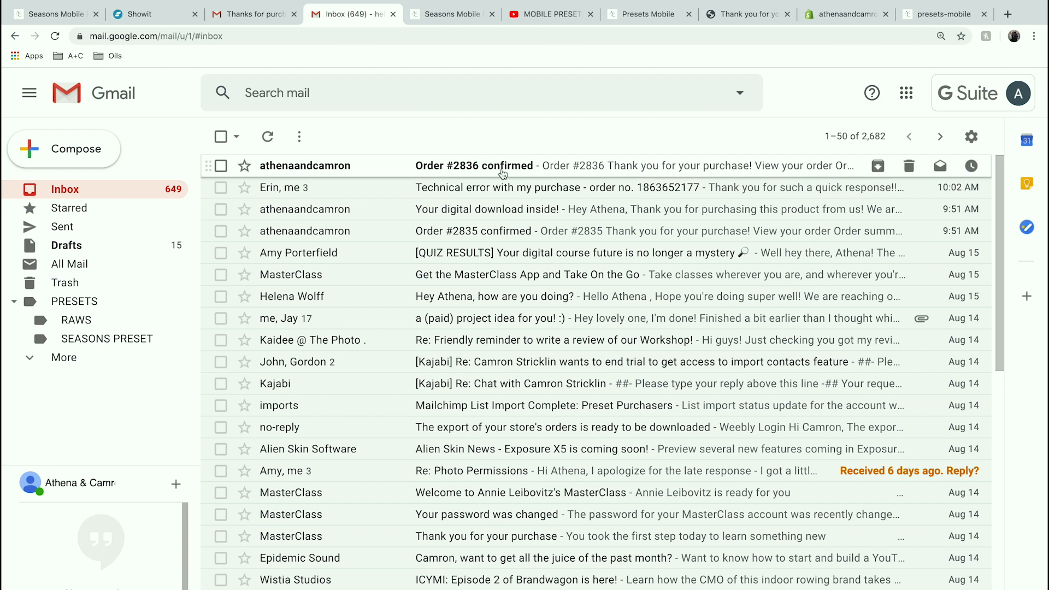
From the Order #2836 email, view the order and download the Seasons Mobile Presets zip
left_click(474, 165)
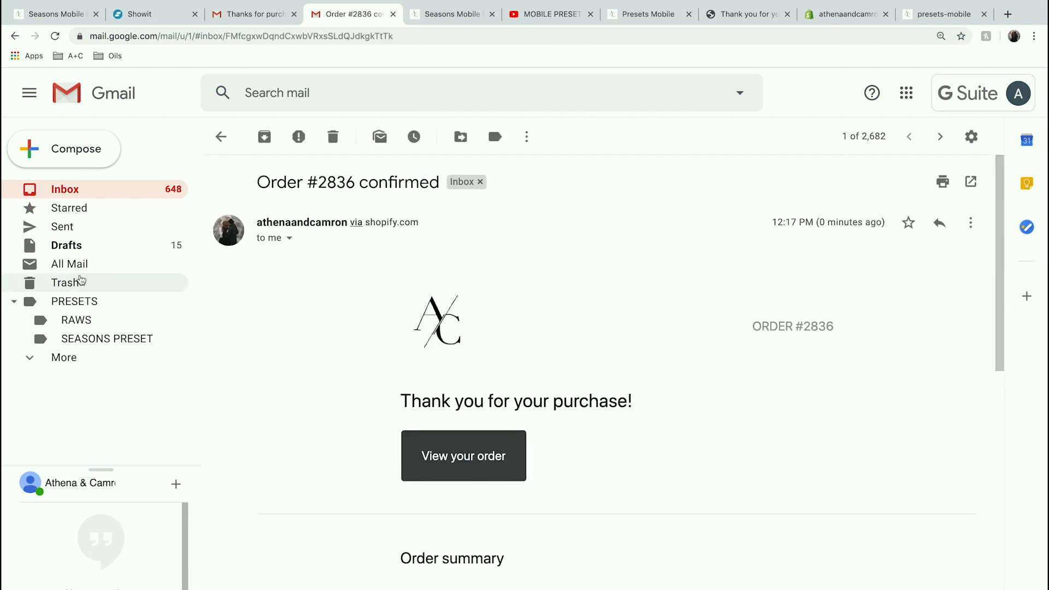
mouse_move(80, 306)
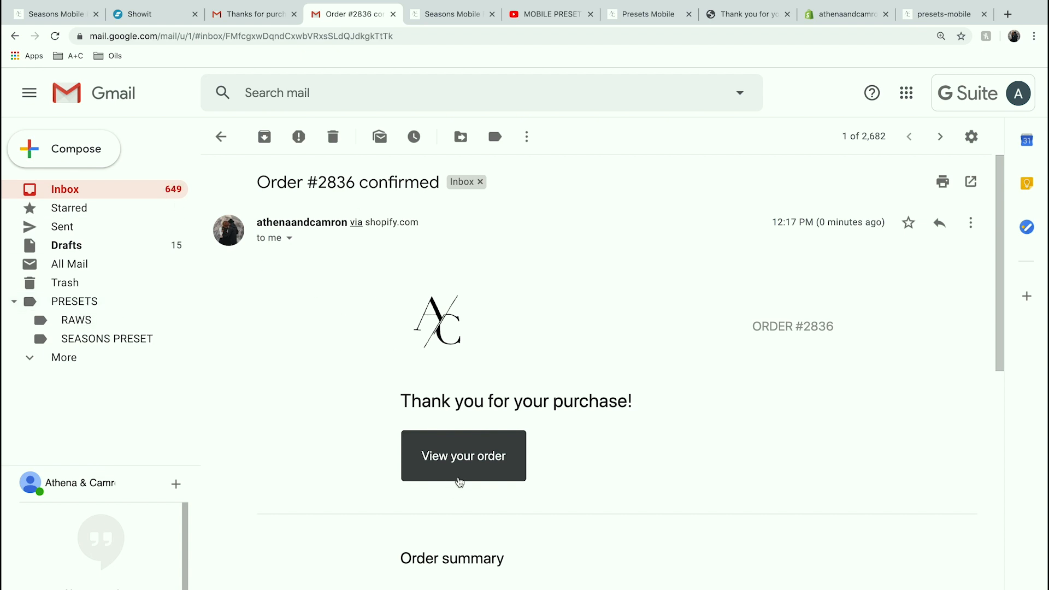
left_click(463, 455)
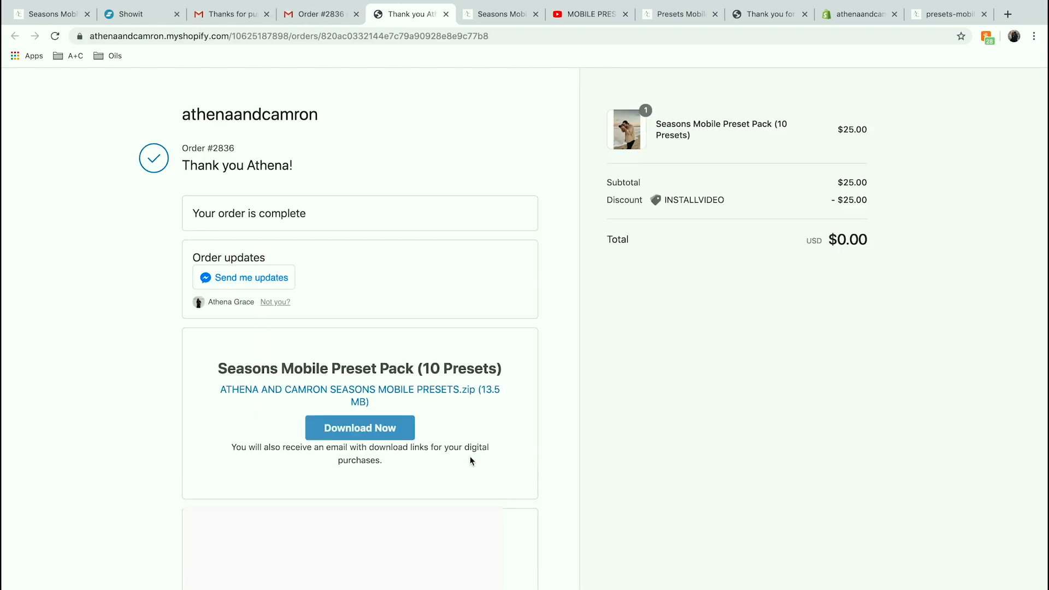
left_click(359, 427)
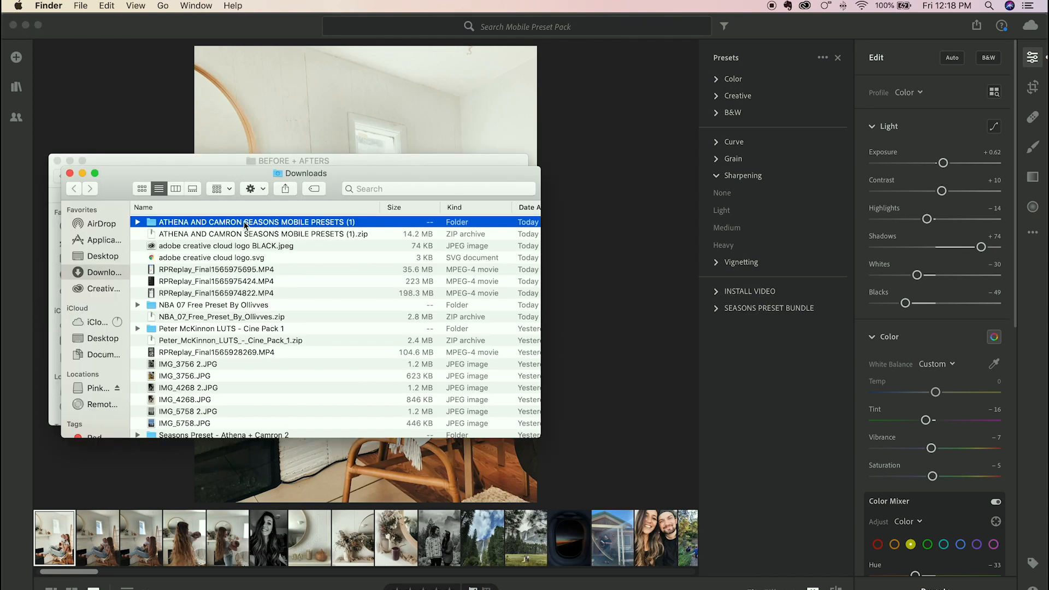
Browse into ATHENA AND CAMRON SEASONS MOBILE PRESETS and its SYNC THROUGH LIGHTROOM DESKTOP (.xmp) subfolder
double_click(255, 221)
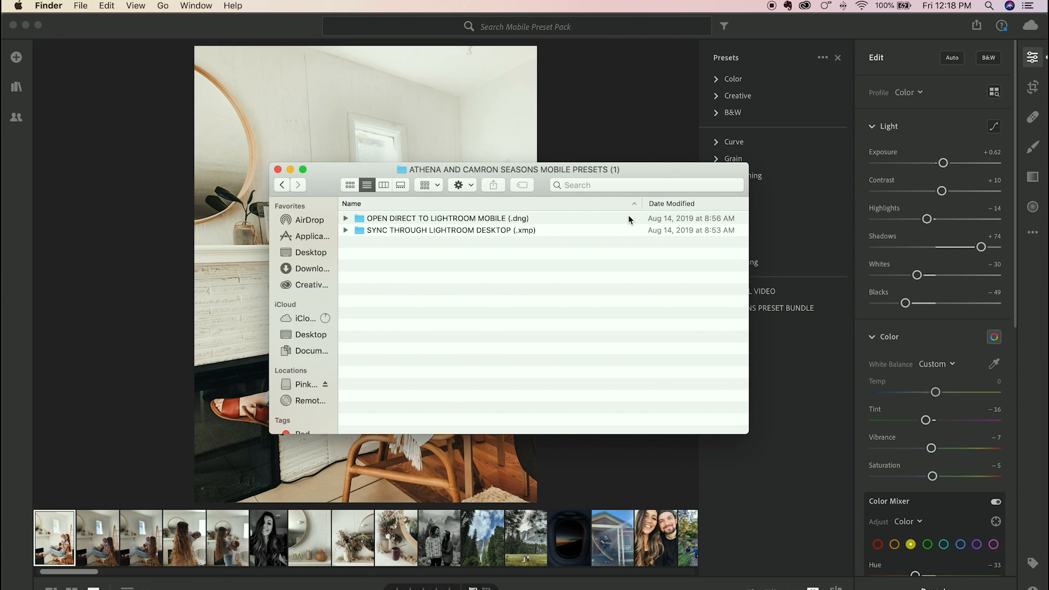
left_click(446, 218)
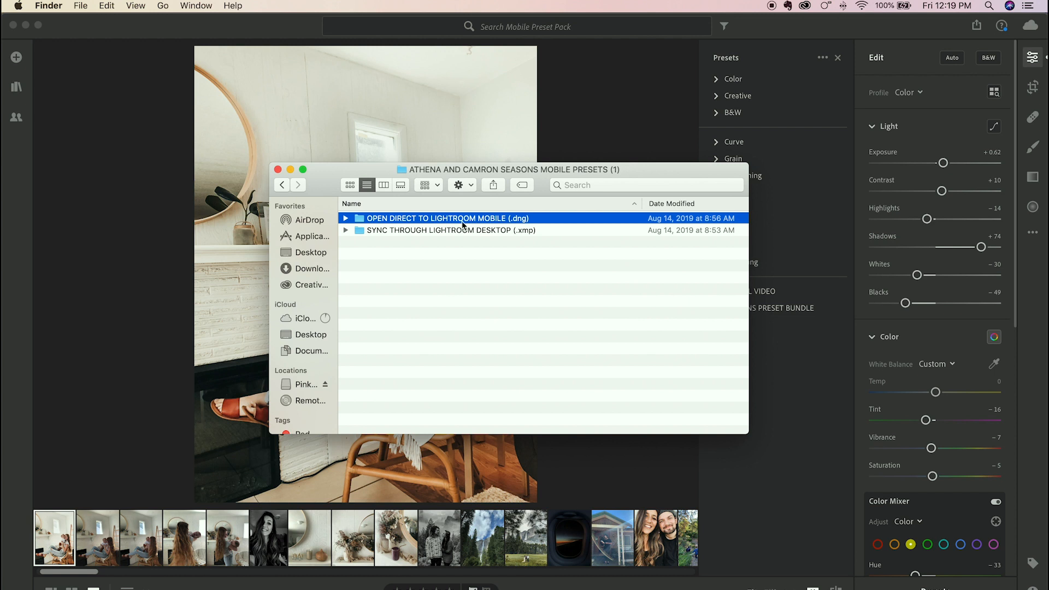
left_click(448, 229)
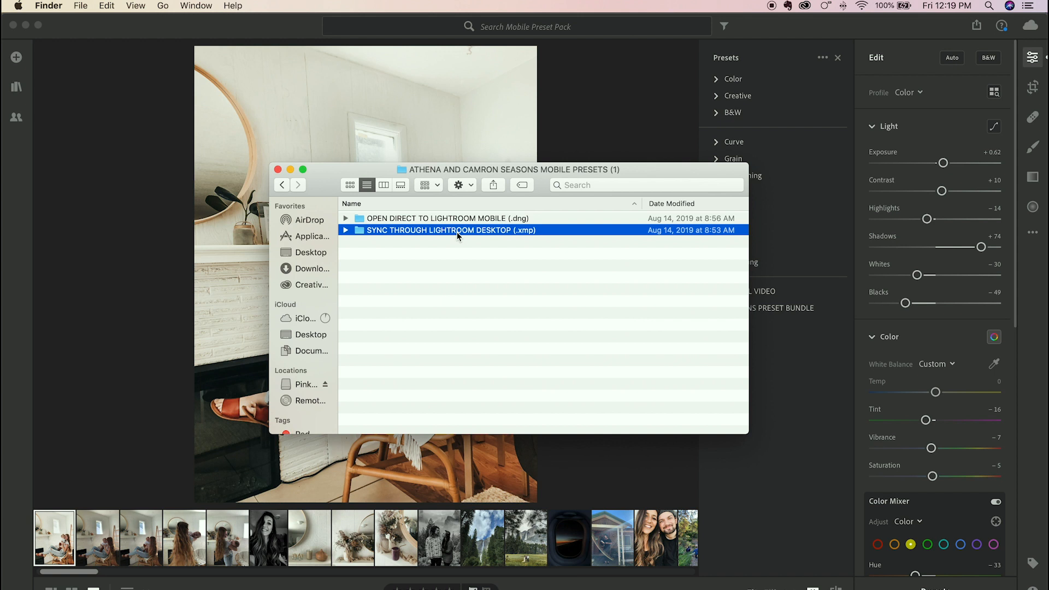
double_click(450, 229)
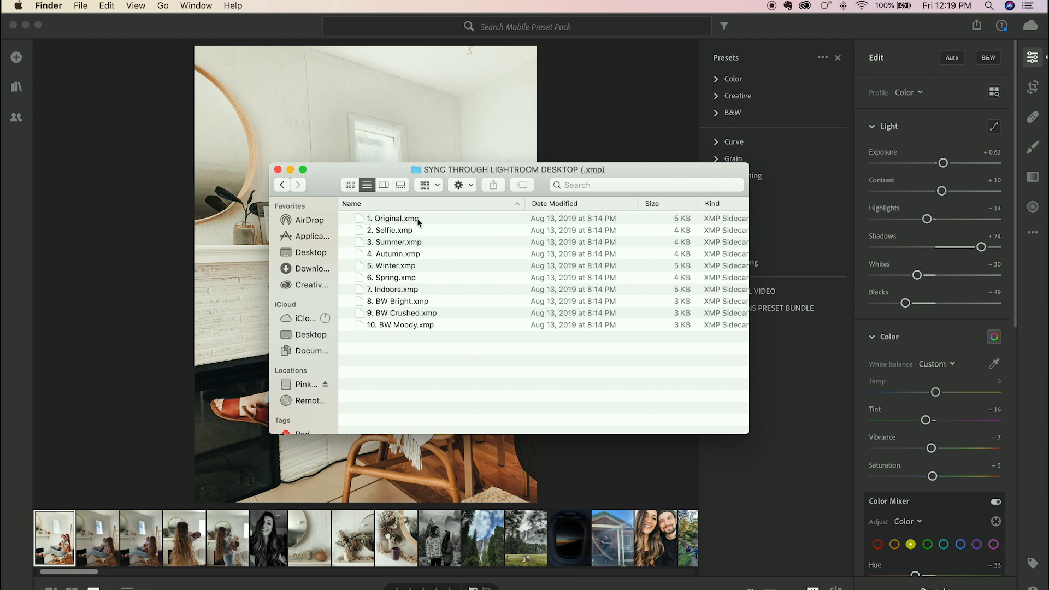
mouse_move(409, 230)
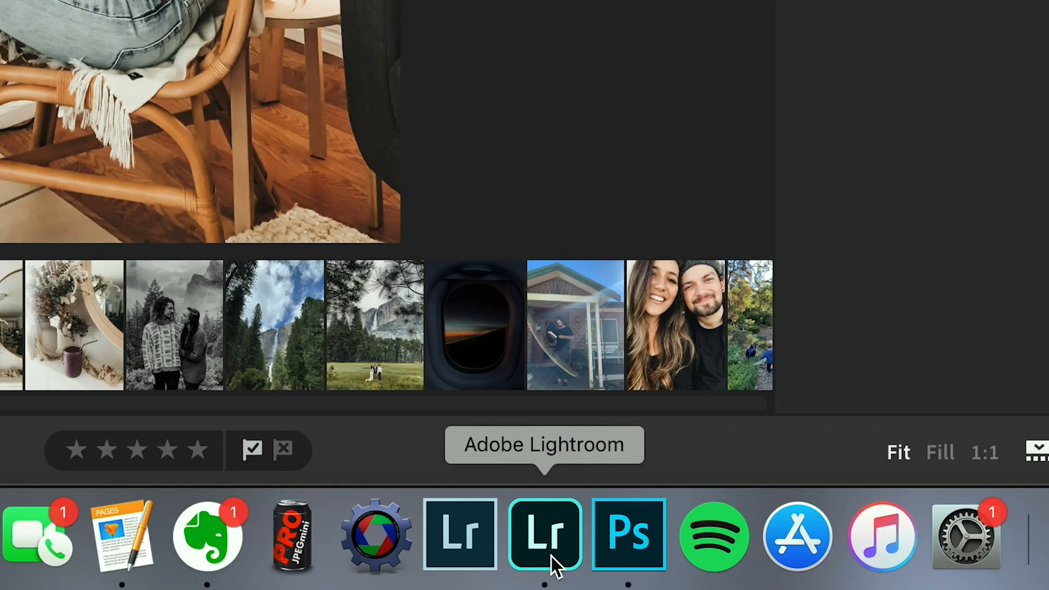
Switch to Lightroom, show Edit and Presets panels, and choose Import Presets from the menu
left_click(544, 535)
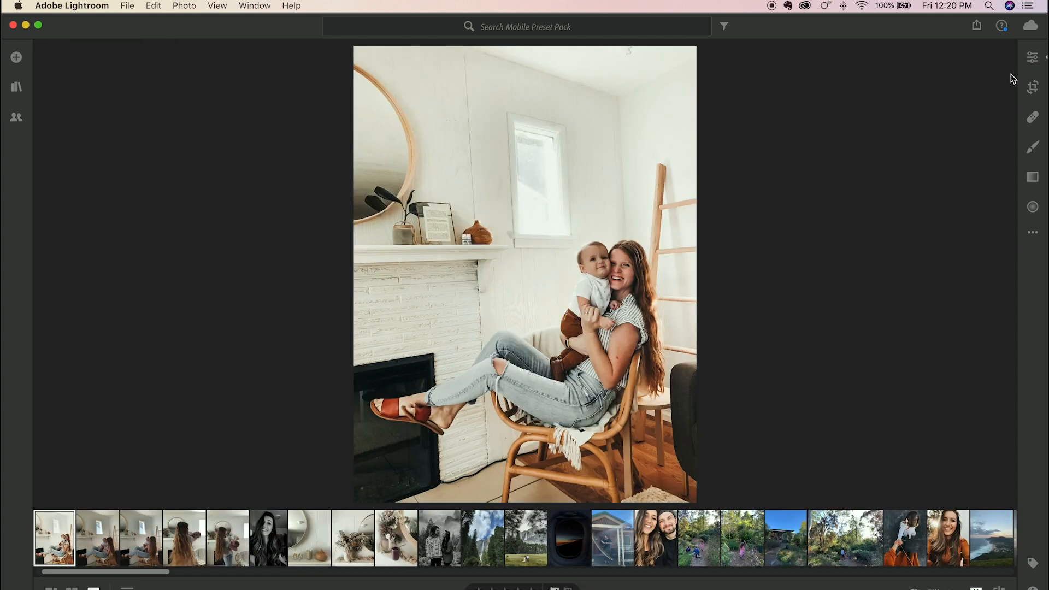
left_click(1032, 57)
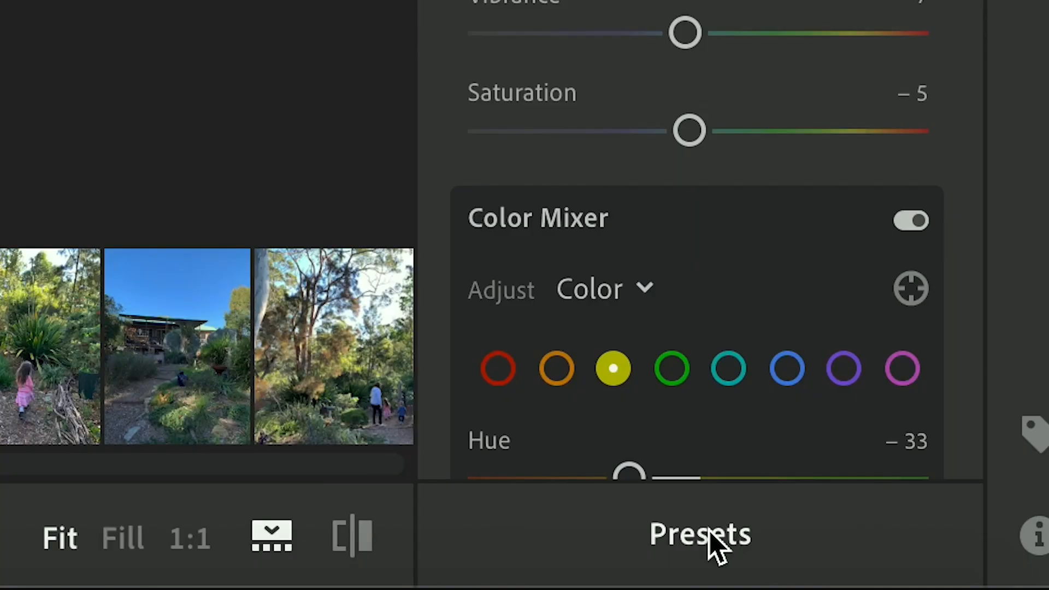
left_click(699, 534)
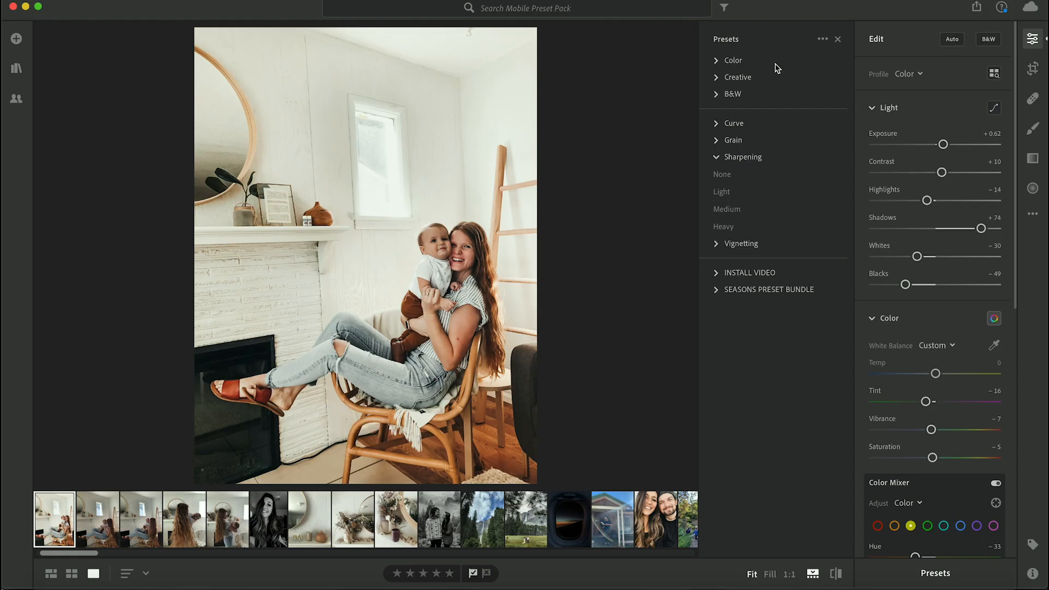
left_click(821, 39)
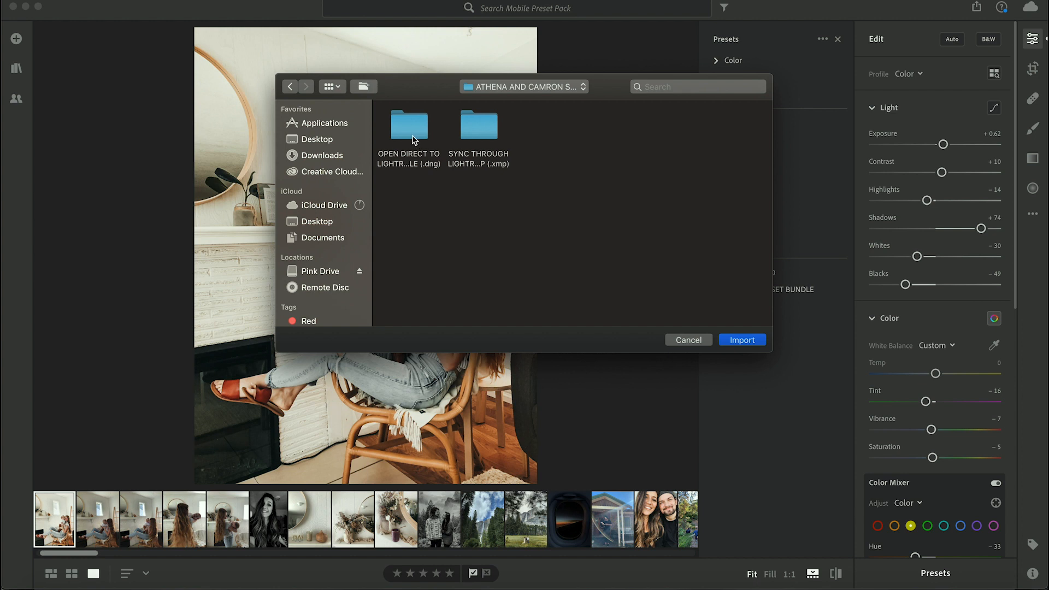
mouse_move(404, 144)
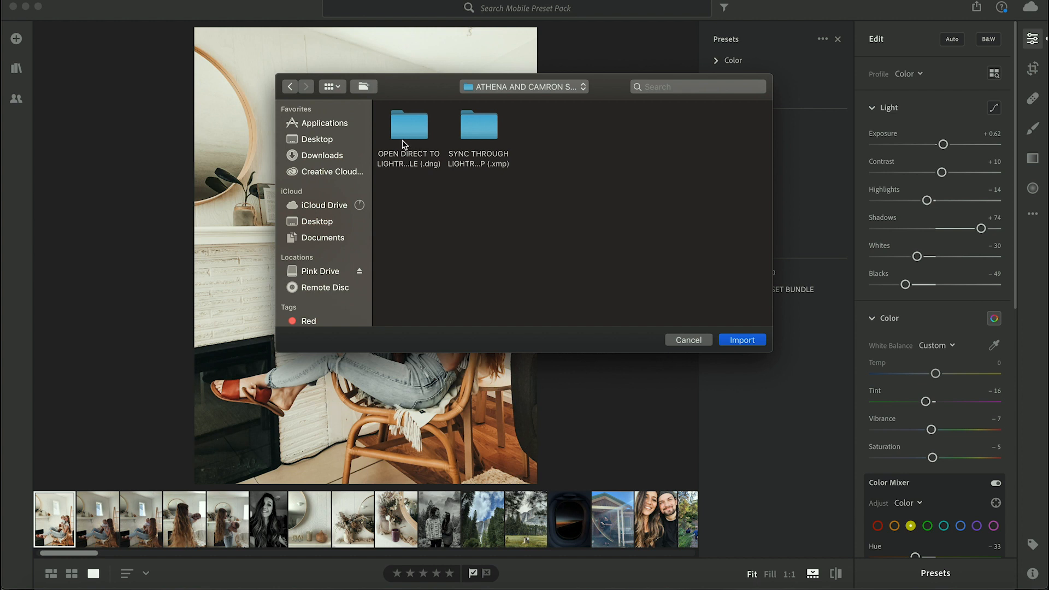
mouse_move(483, 136)
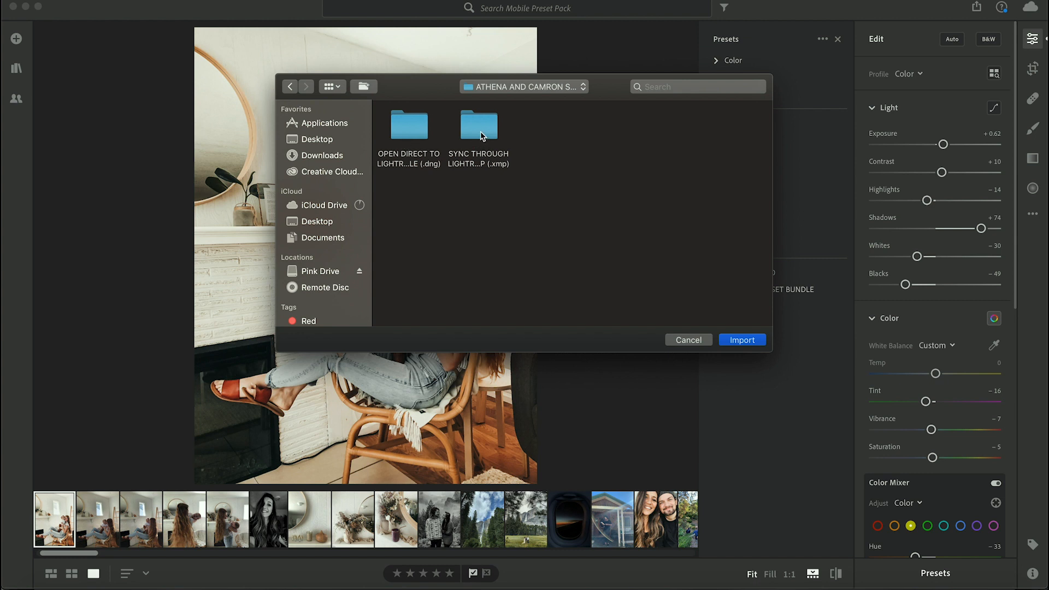
Import all ten .xmp presets from the SYNC THROUGH LIGHTROOM DESKTOP folder
left_click(479, 125)
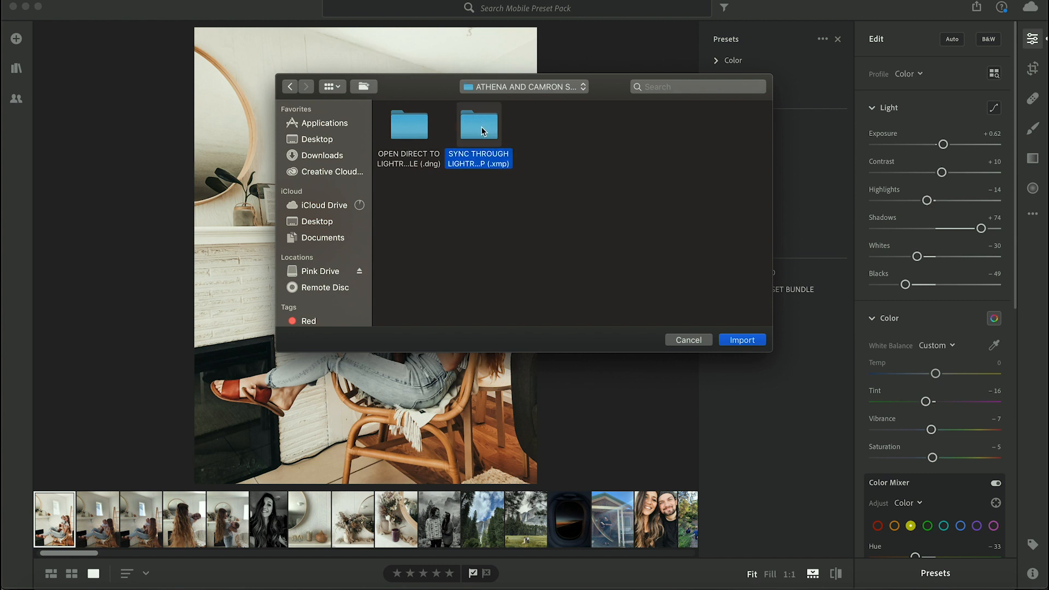
double_click(479, 125)
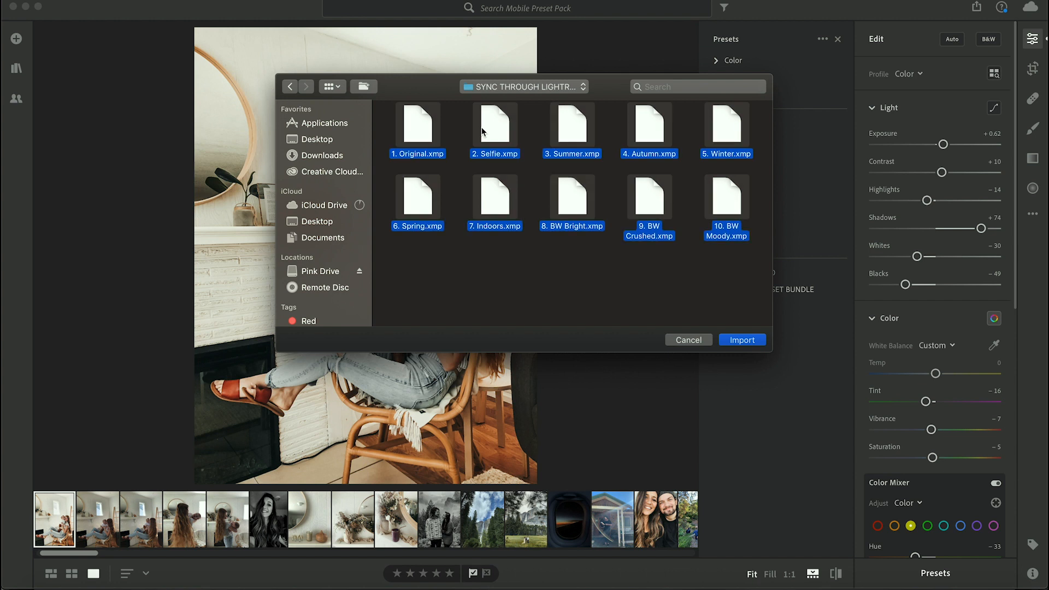
mouse_move(479, 132)
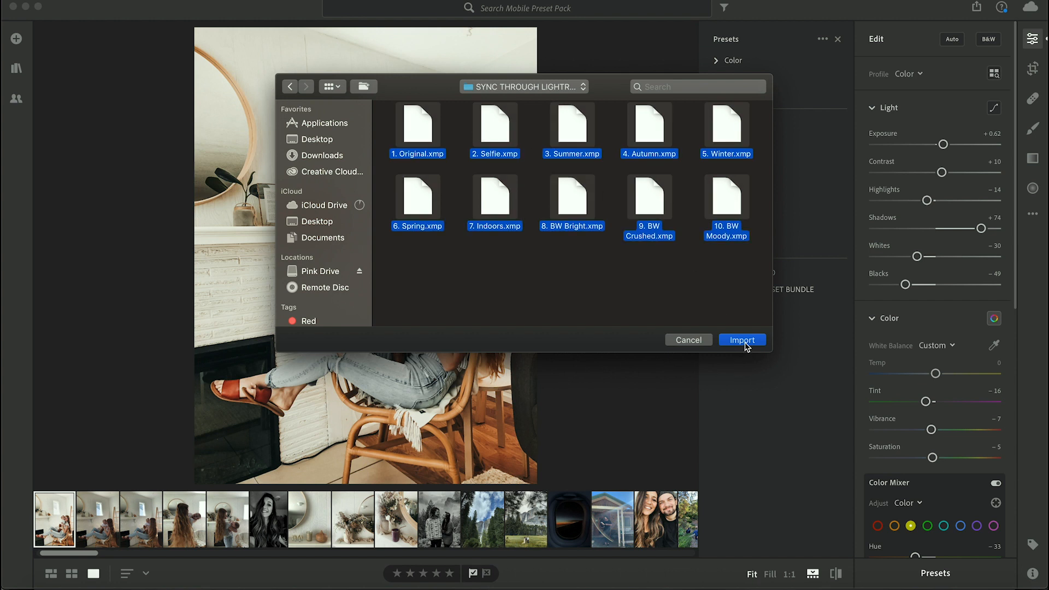
left_click(741, 340)
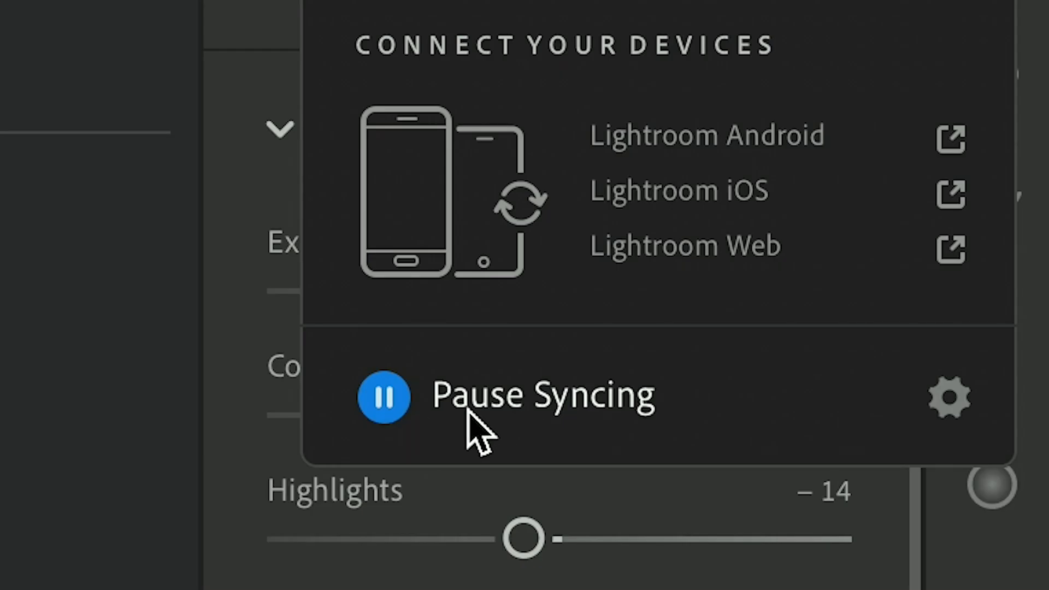
Resume cloud syncing until it reads Synced and Backed Up, then dismiss the popover
left_click(383, 395)
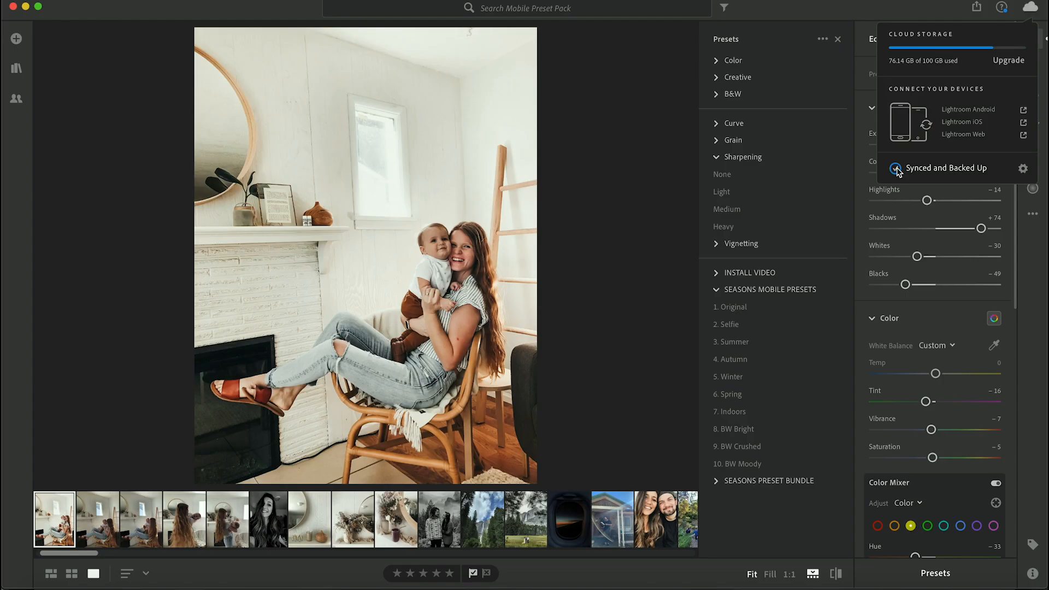
mouse_move(991, 153)
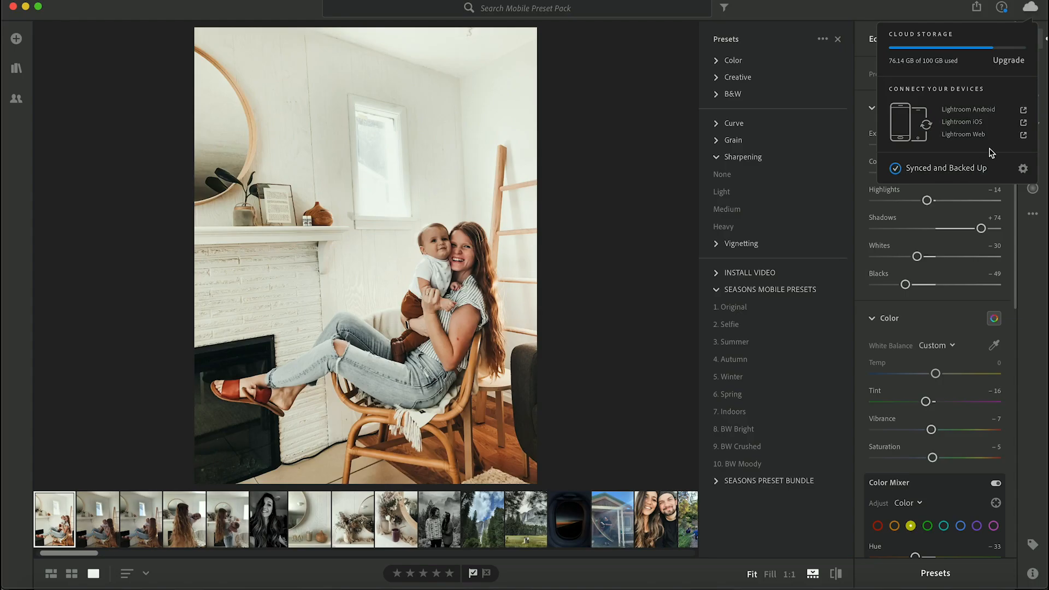
left_click(1032, 8)
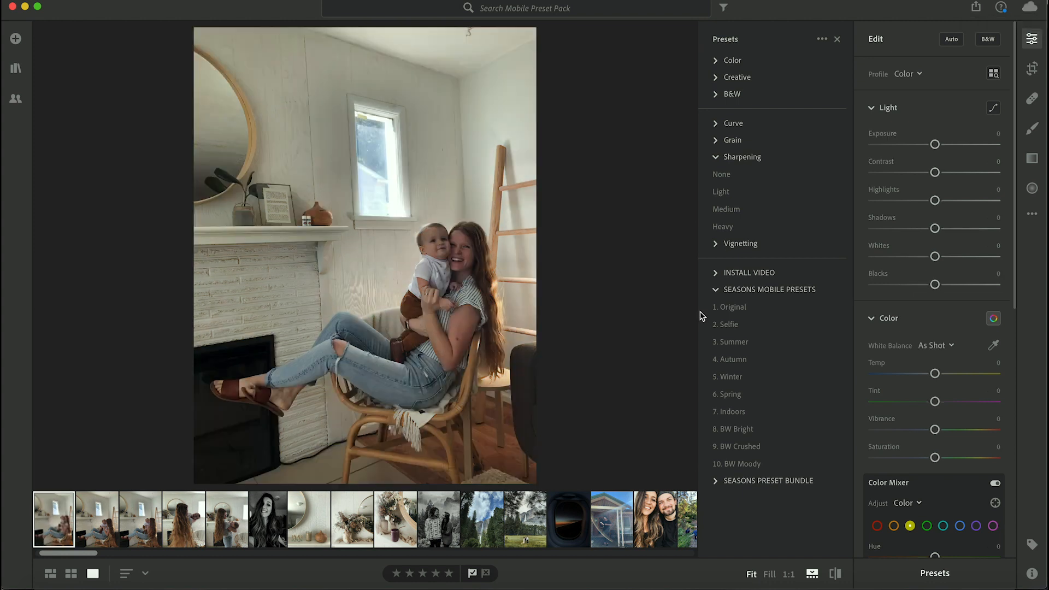
Try the 1. Original, 2. Selfie and another Seasons preset on the mother-and-baby photo
left_click(730, 306)
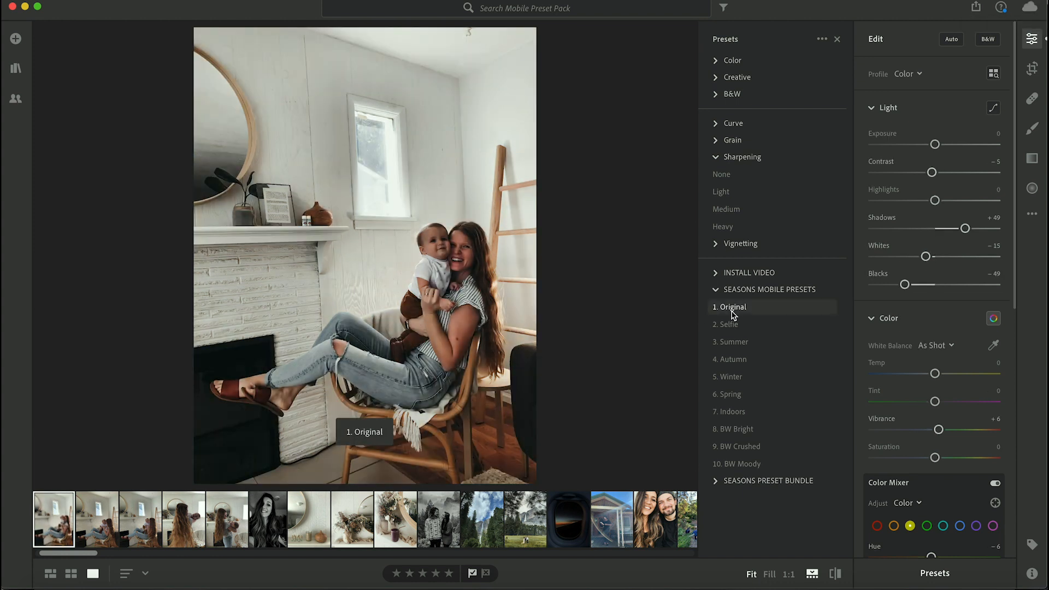
left_click(726, 325)
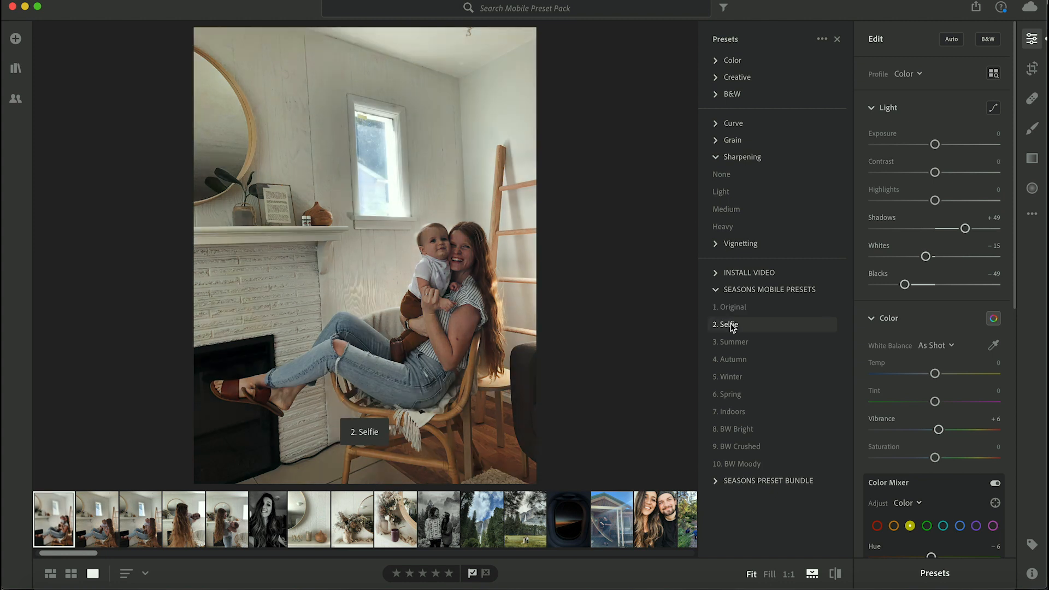
left_click(725, 324)
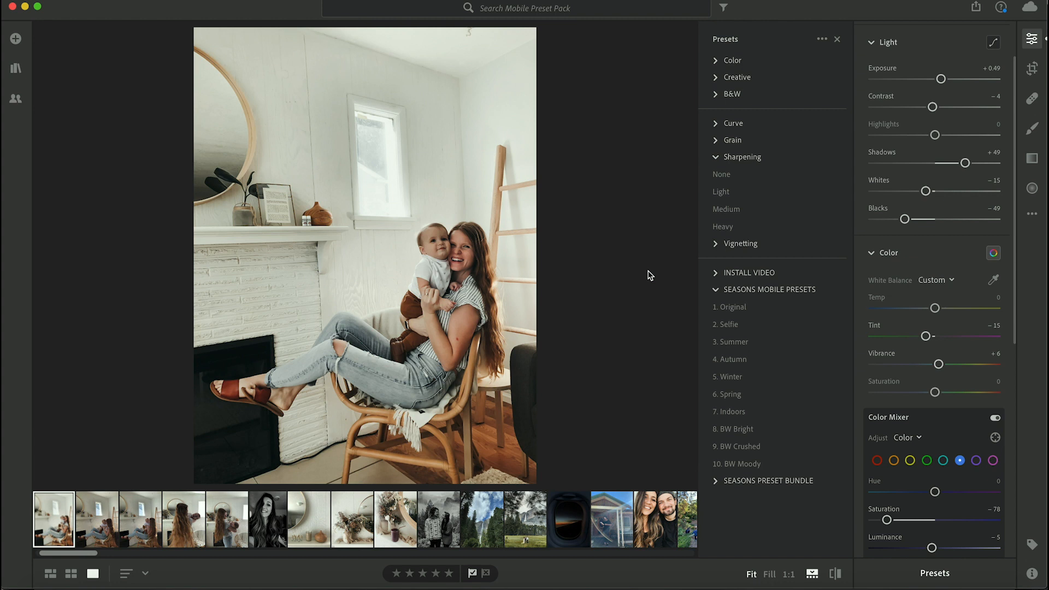
mouse_move(652, 305)
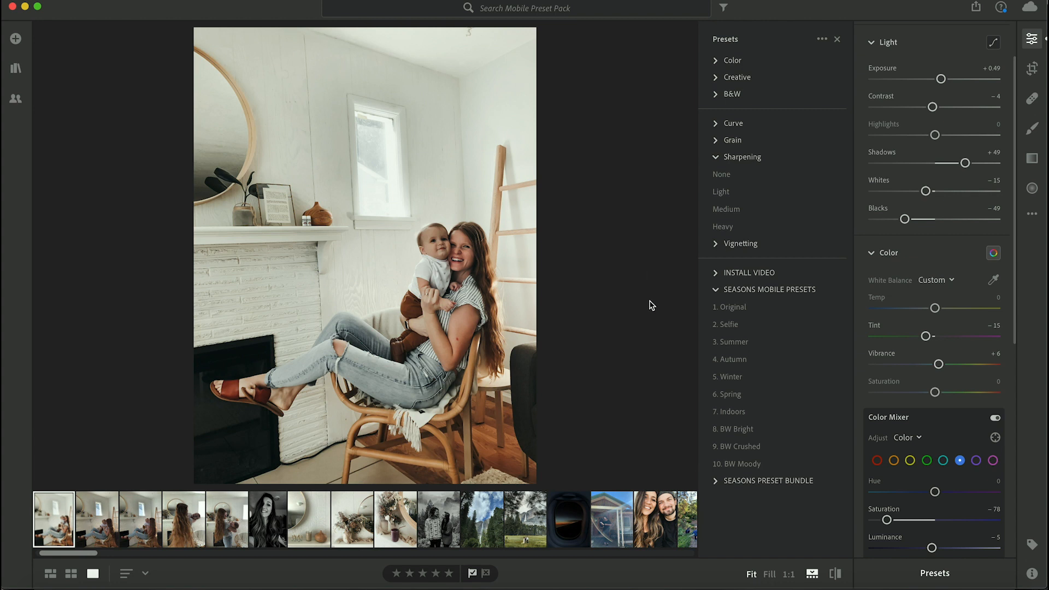